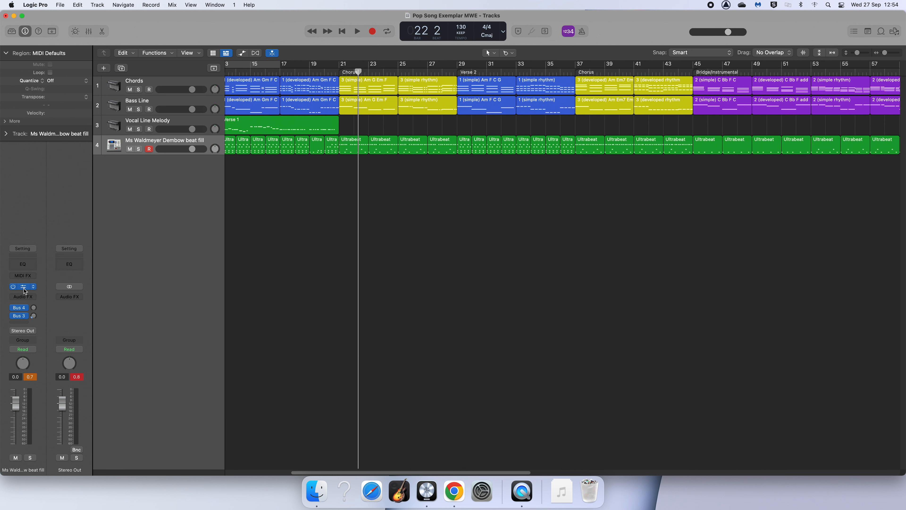
Load the Ms Waldmeyer Dembow beat pattern into the drum track's Ultrabeat.
click(23, 287)
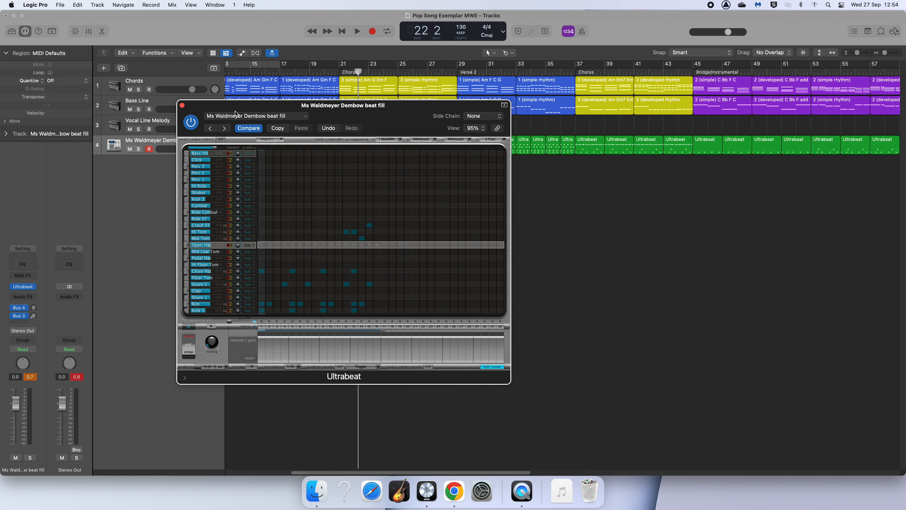
click(257, 116)
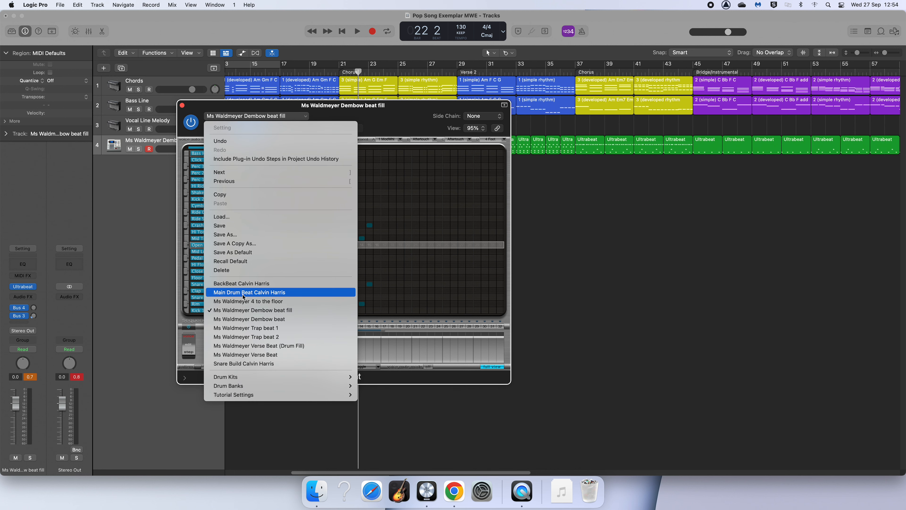
mouse_move(252, 283)
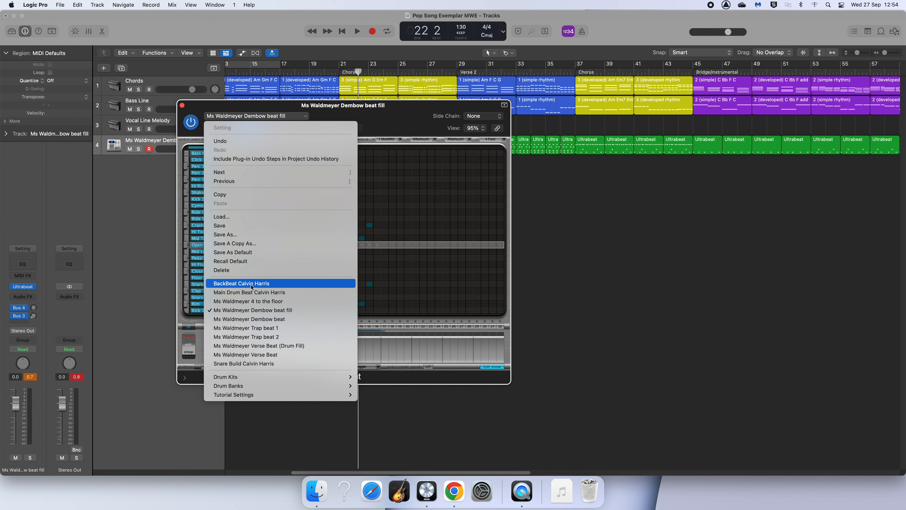
click(245, 319)
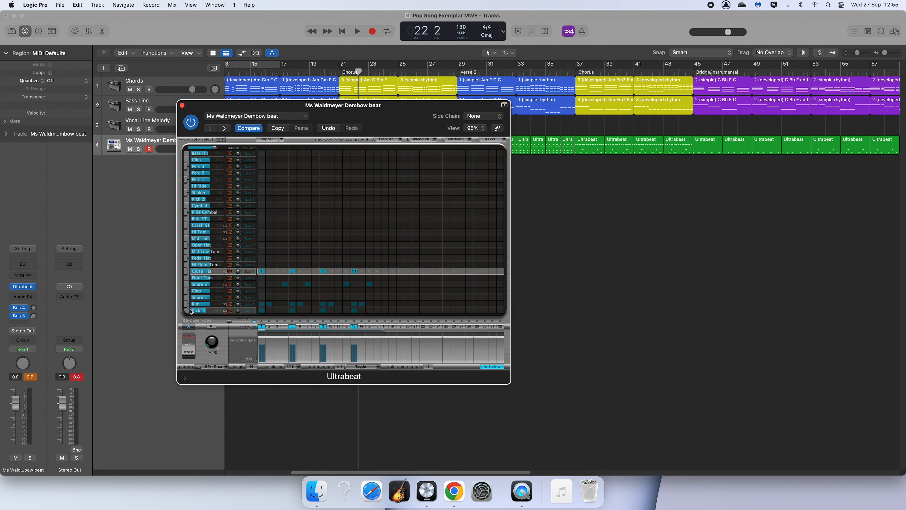
Switch back to the Dembow beat fill pattern and add tom and crash hits near its end.
click(257, 116)
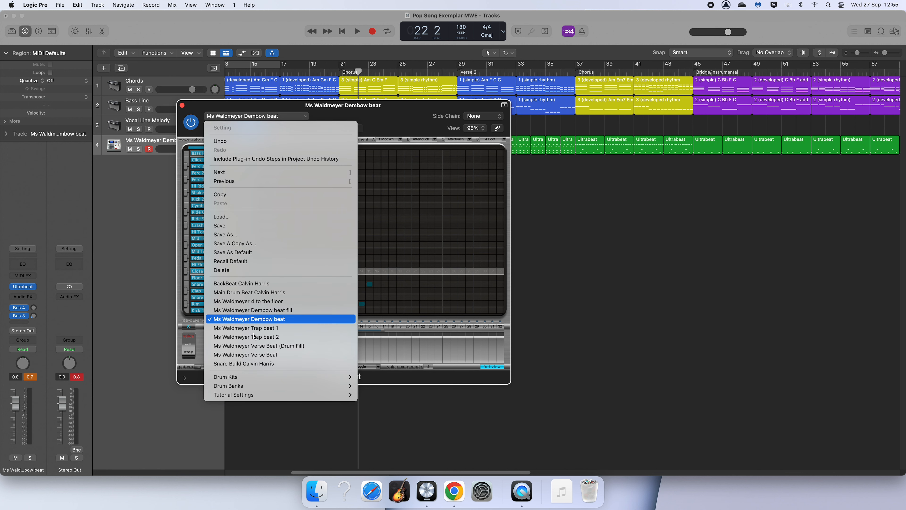
click(249, 319)
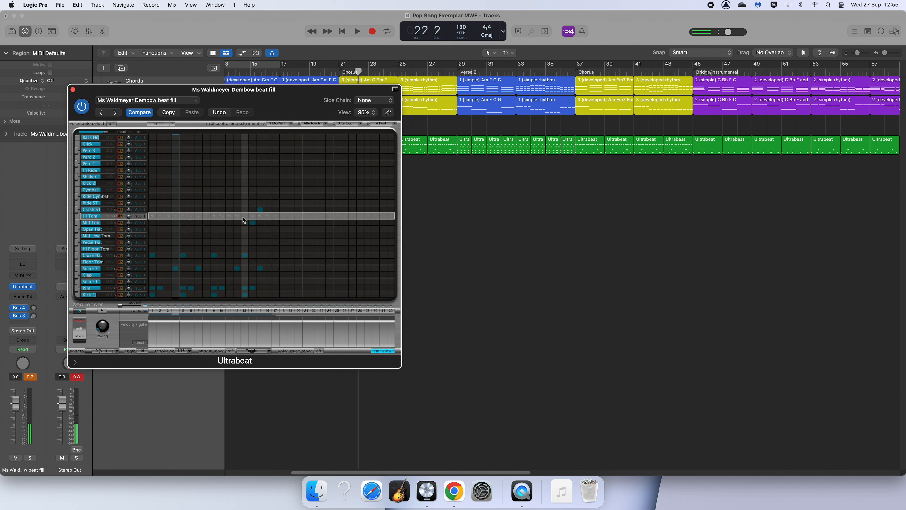
click(252, 216)
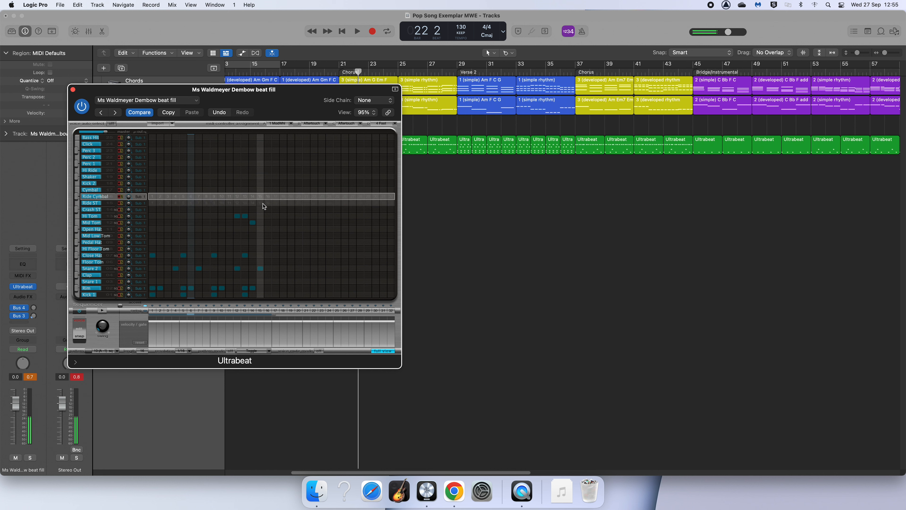
click(260, 209)
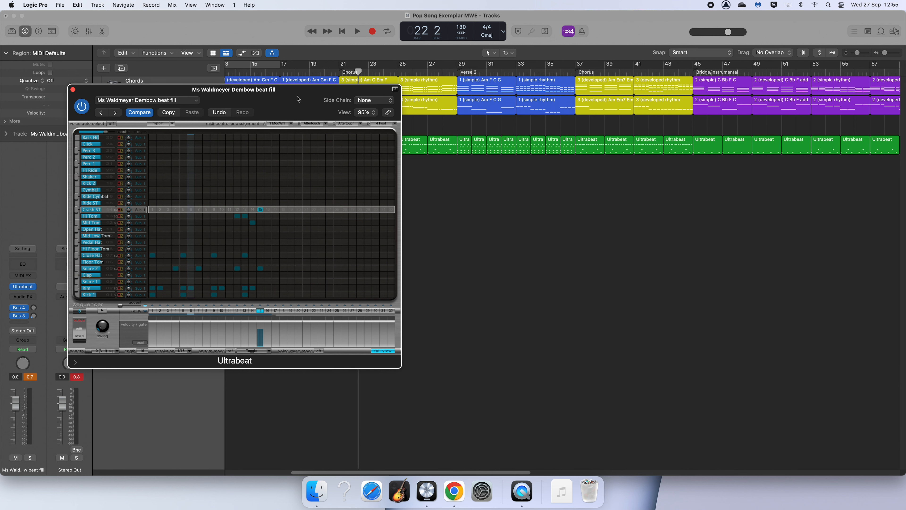
Save the edited pattern under its existing name, Ms Waldmeyer Dembow beat fill.
click(135, 131)
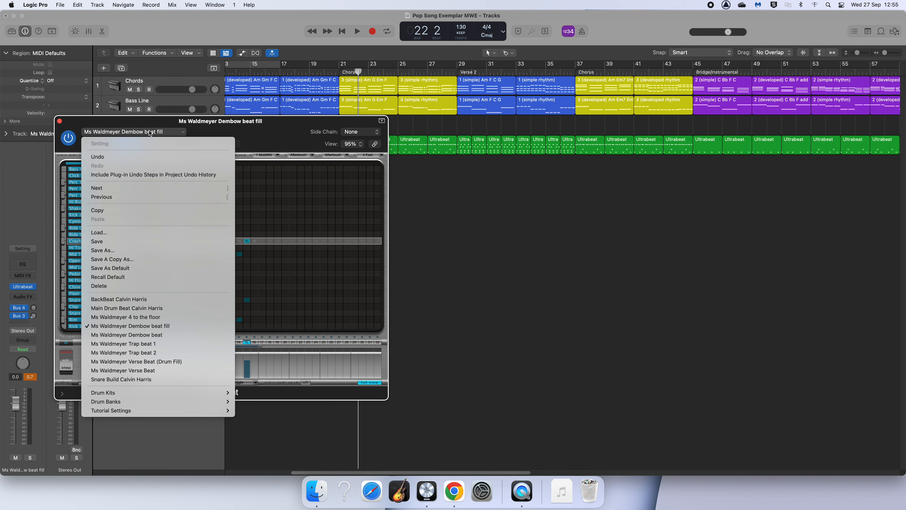
mouse_move(102, 250)
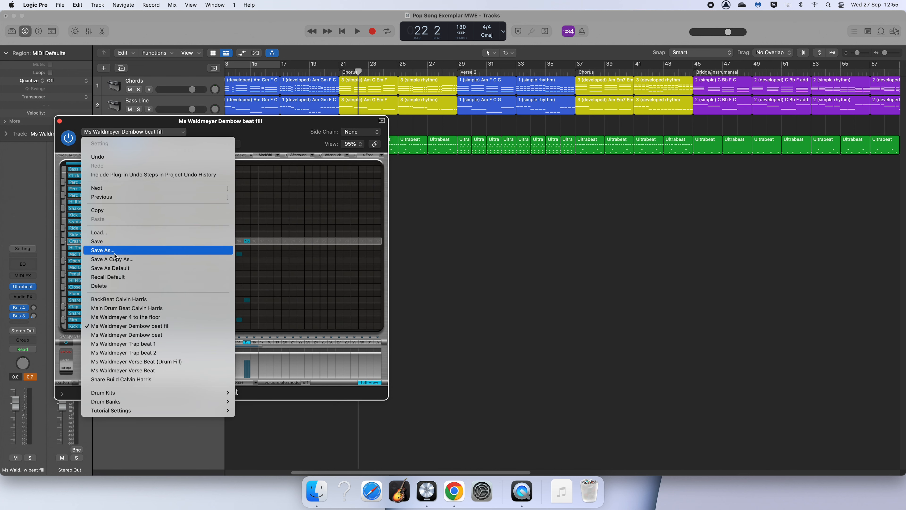
click(102, 250)
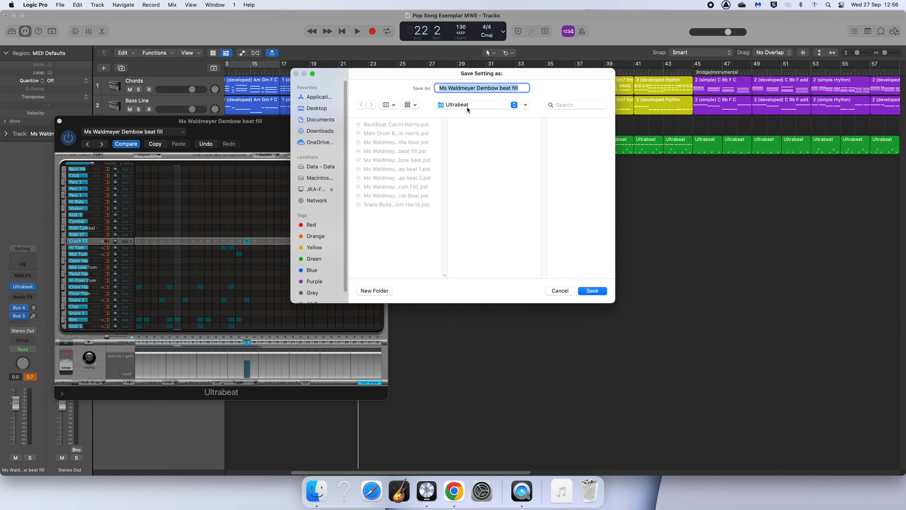
click(513, 88)
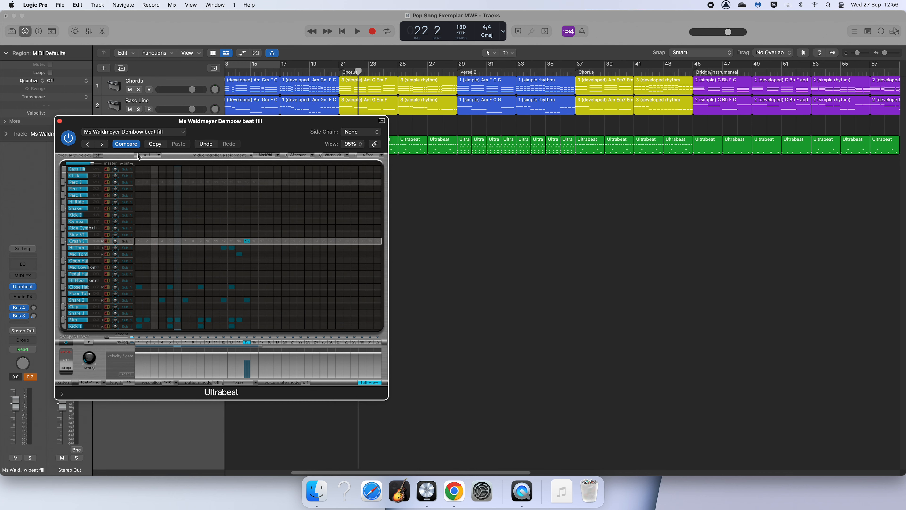
Drag one-bar Ultrabeat fill regions onto the drum track at bars 32 and 36.
drag(220, 121, 169, 202)
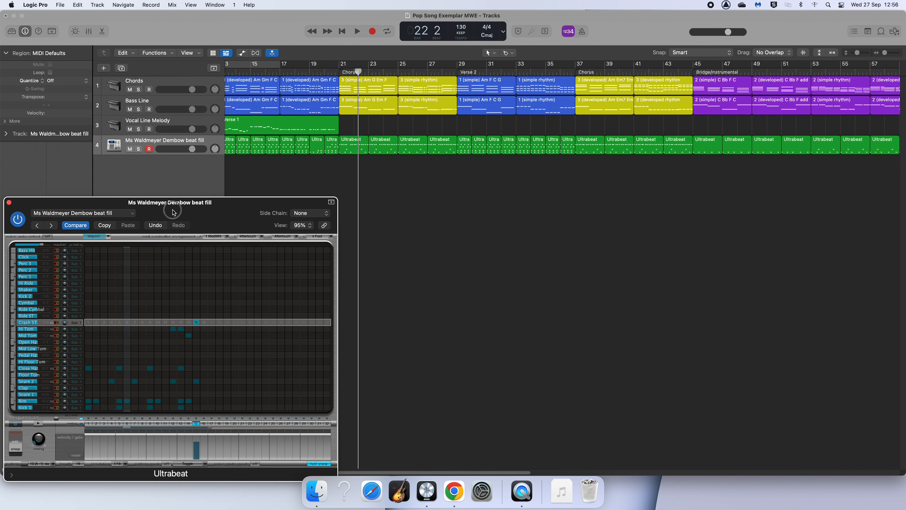
mouse_move(543, 153)
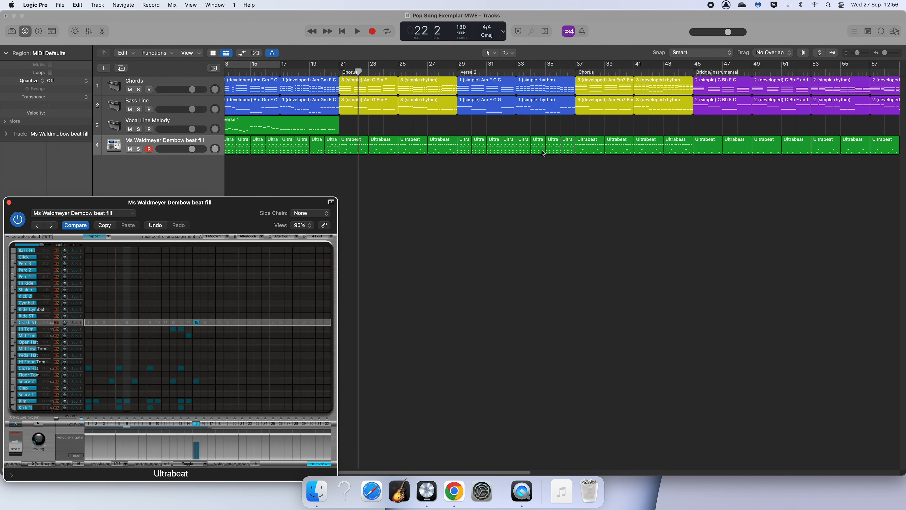
mouse_move(509, 141)
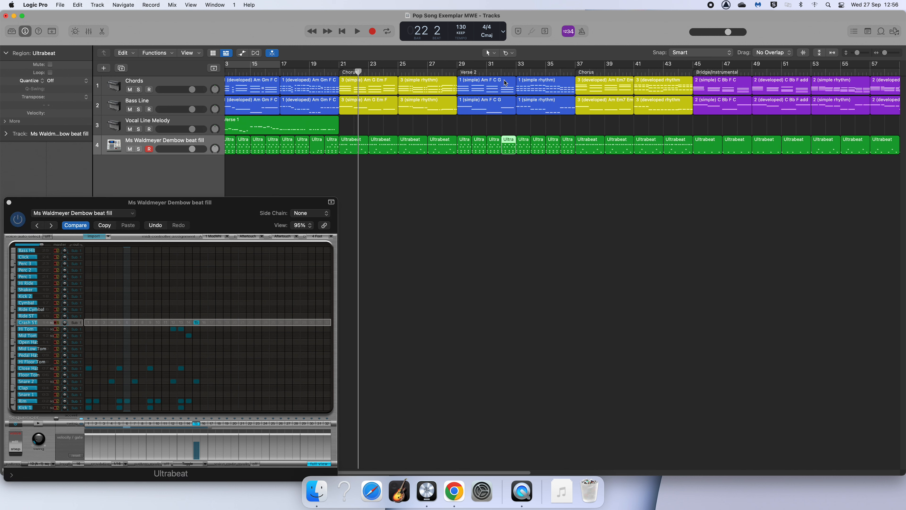
mouse_move(568, 82)
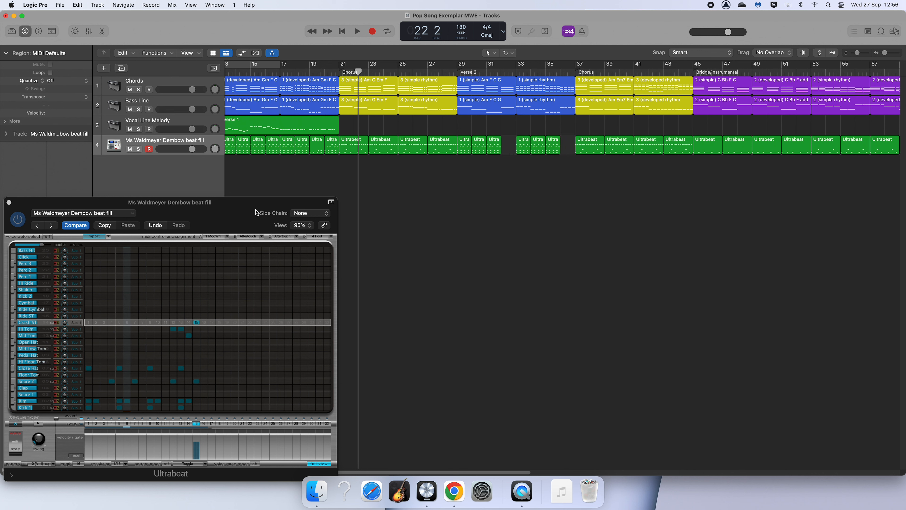
drag(170, 201, 196, 196)
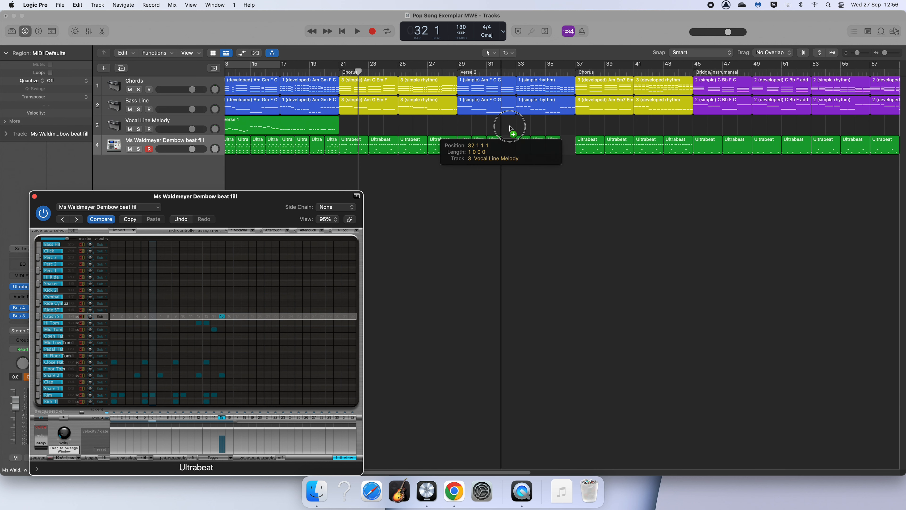
click(507, 144)
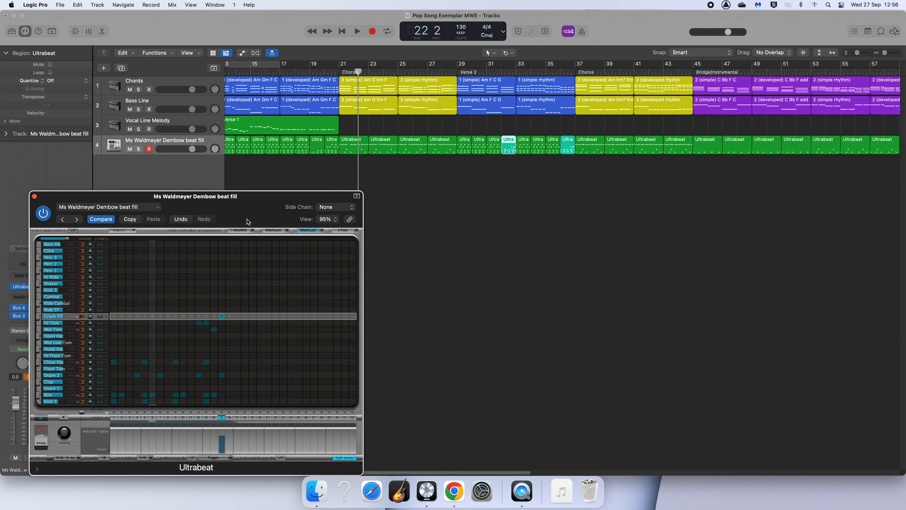
Load Ms Waldmeyer Verse Beat (Drum Fill) after briefly trying the plain Verse Beat.
drag(195, 196, 237, 105)
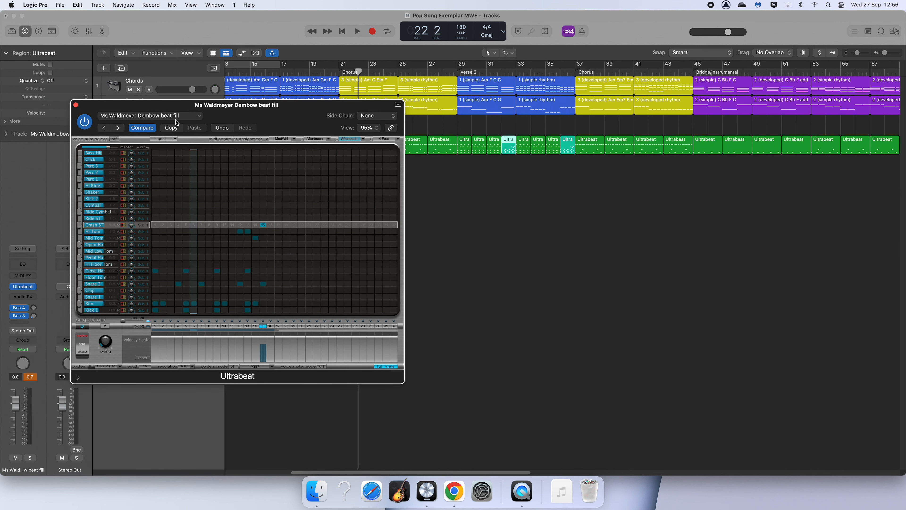
click(150, 115)
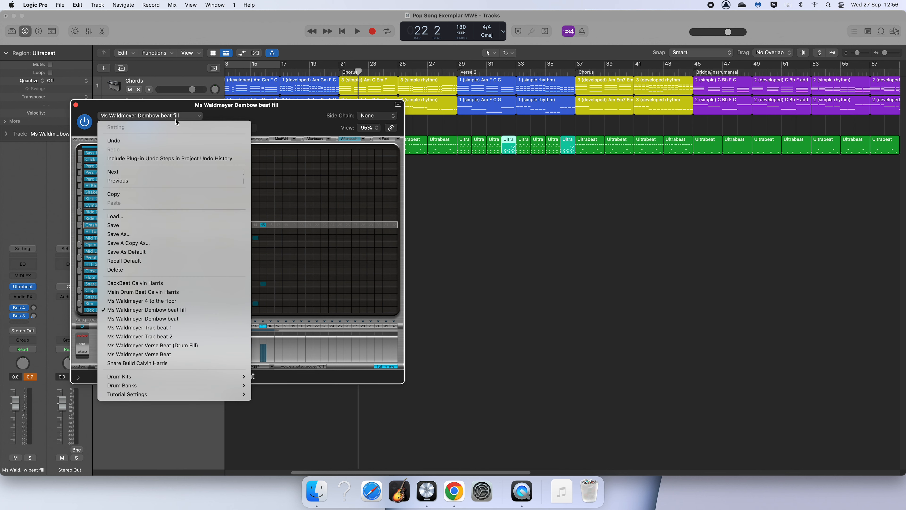
mouse_move(152, 345)
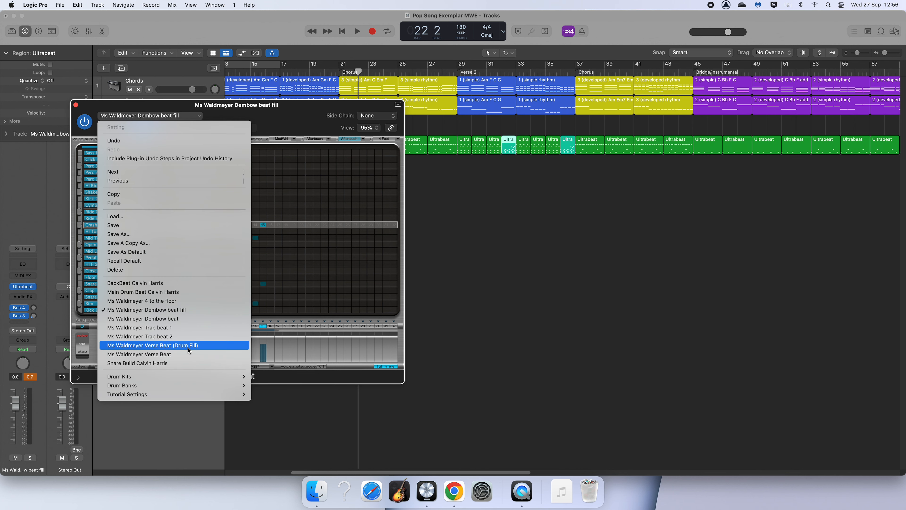
click(152, 346)
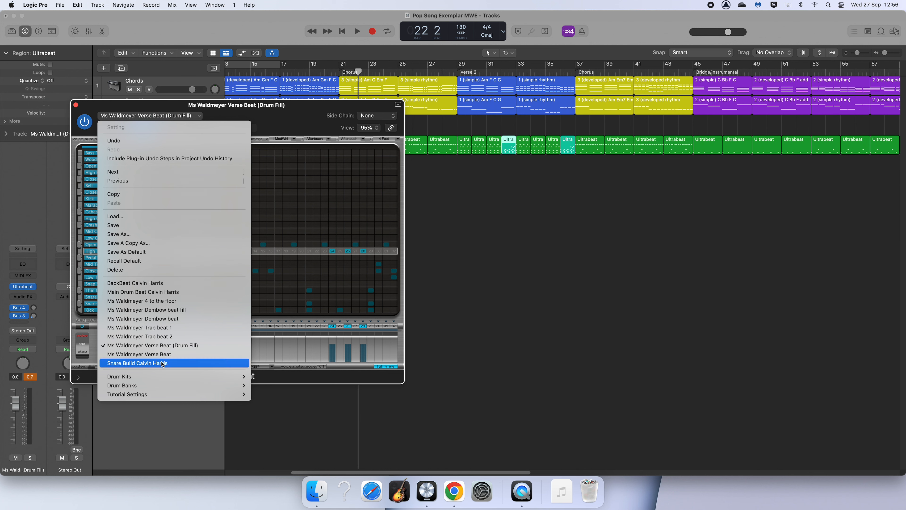
click(139, 354)
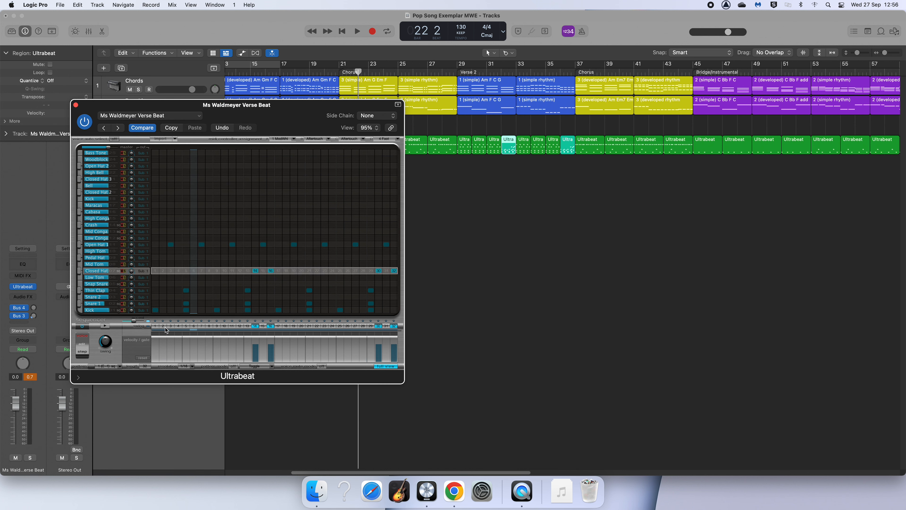
click(105, 327)
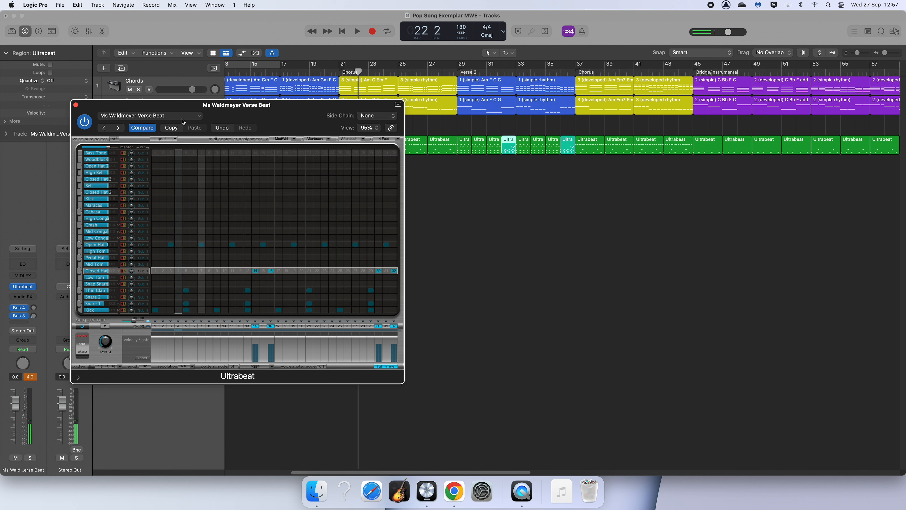
click(149, 115)
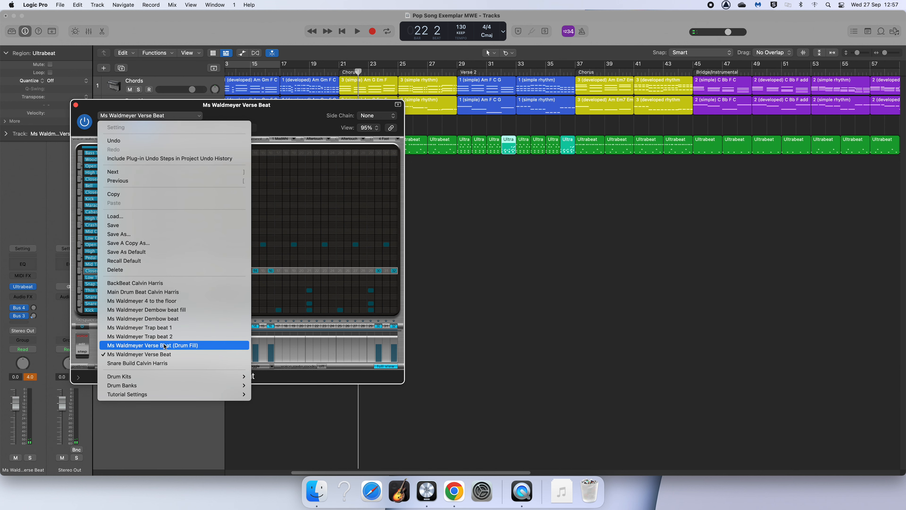
click(153, 345)
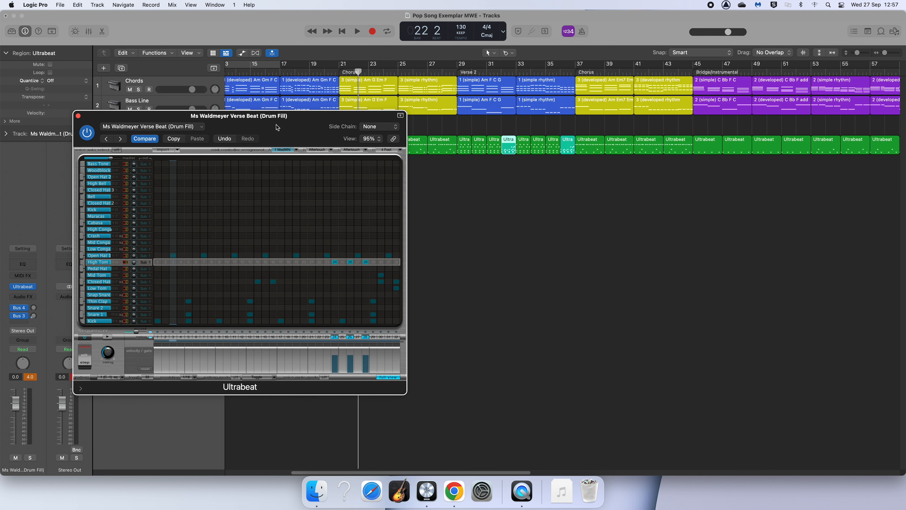
mouse_move(715, 143)
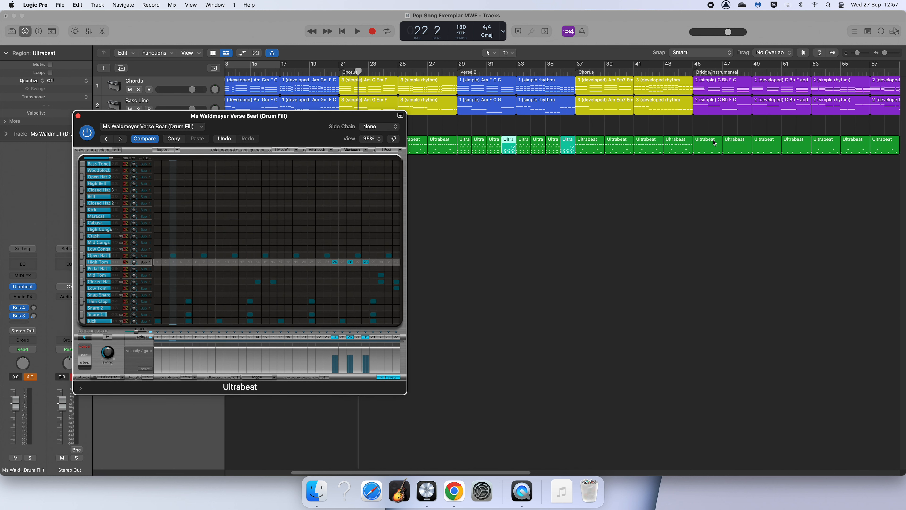
mouse_move(185, 97)
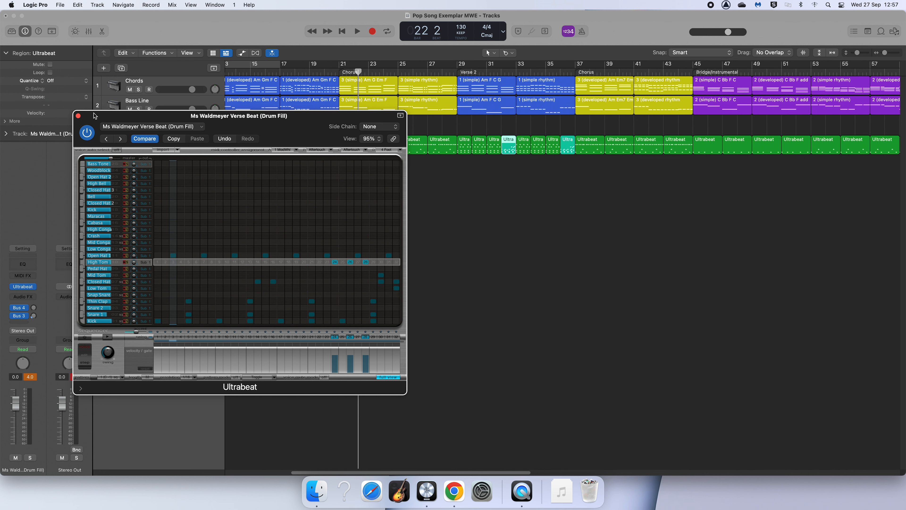
Close Ultrabeat and play from bar 29 through the fill, stopping after bar 32.
click(81, 116)
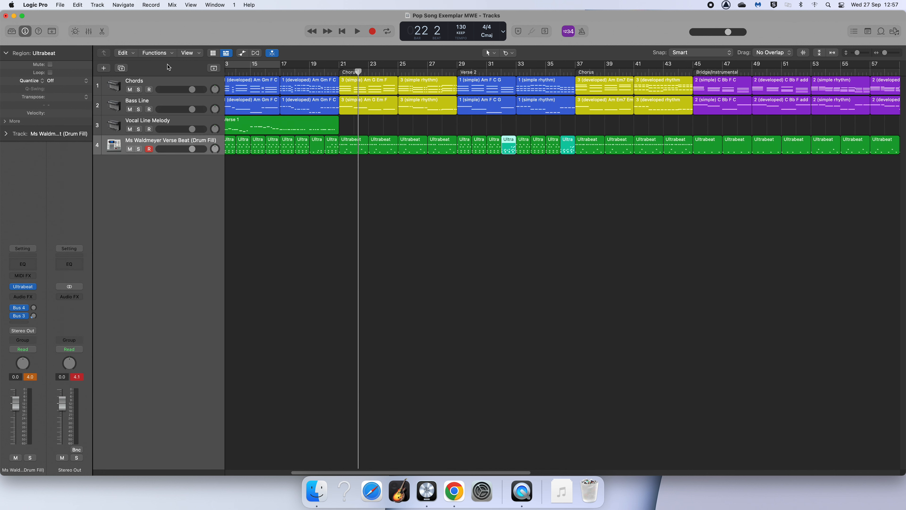
click(458, 72)
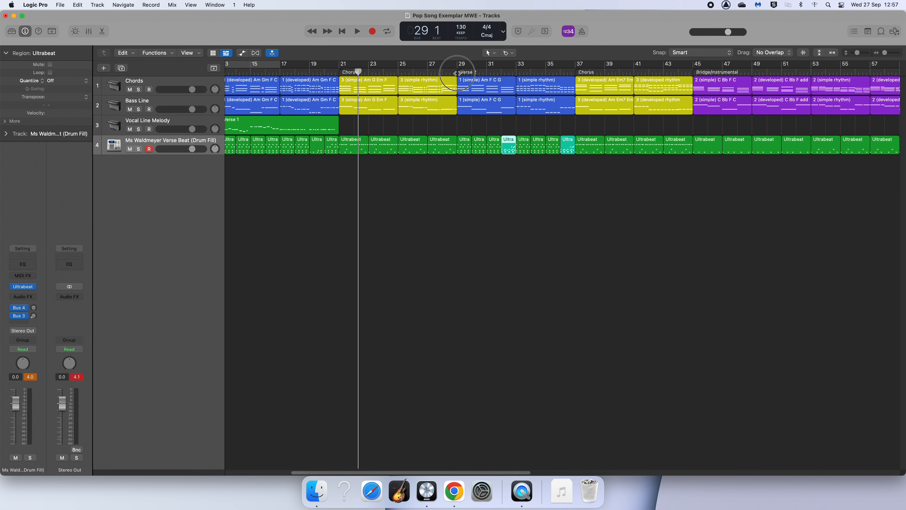
click(357, 31)
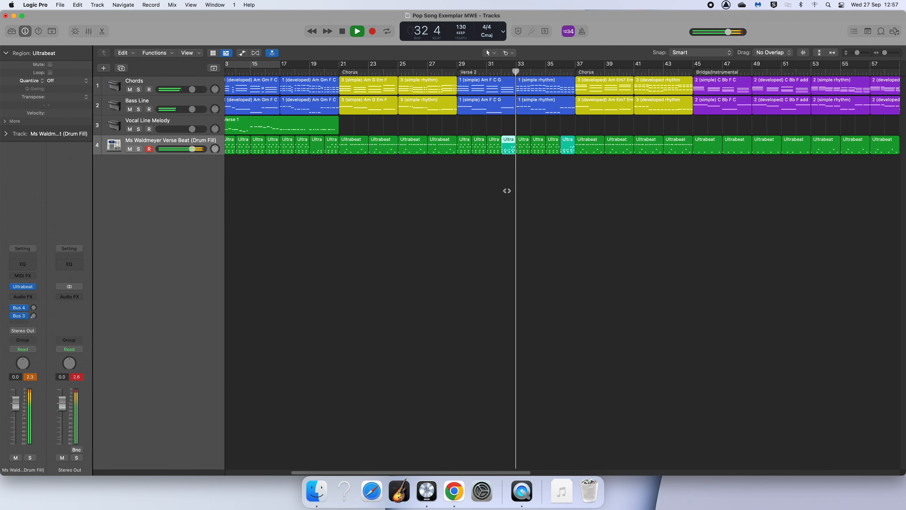
click(356, 31)
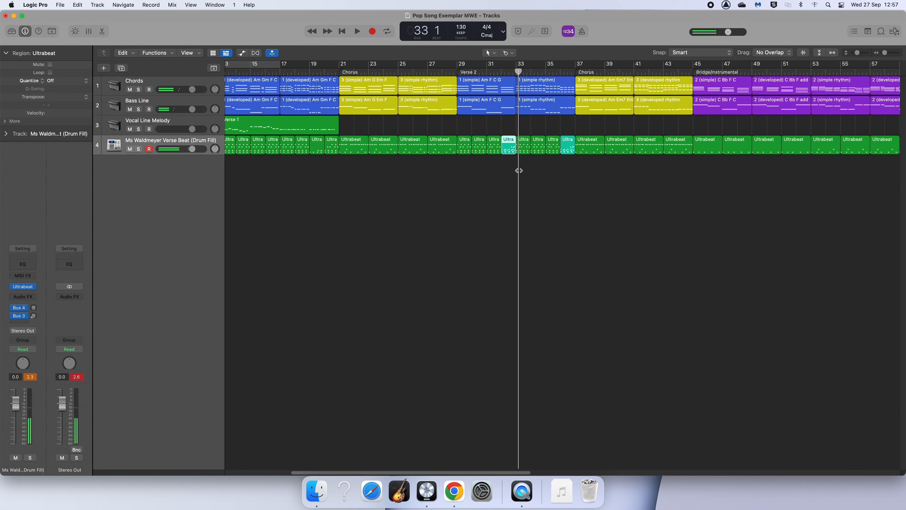